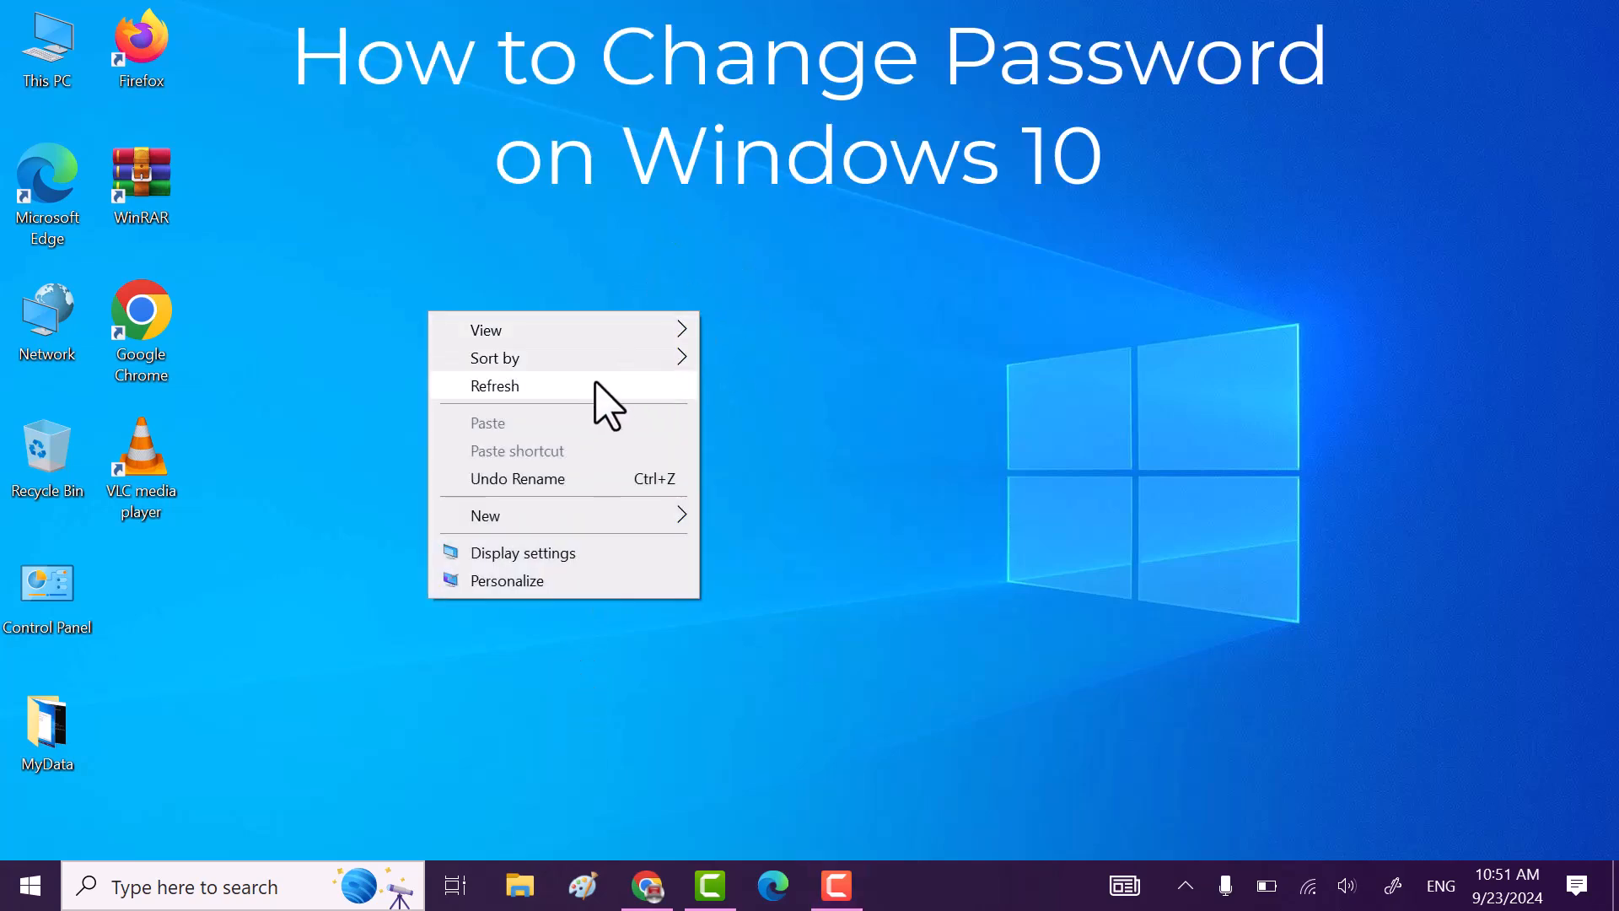
# Dismiss the desktop menu and launch Settings from the Start menu
pyautogui.click(494, 384)
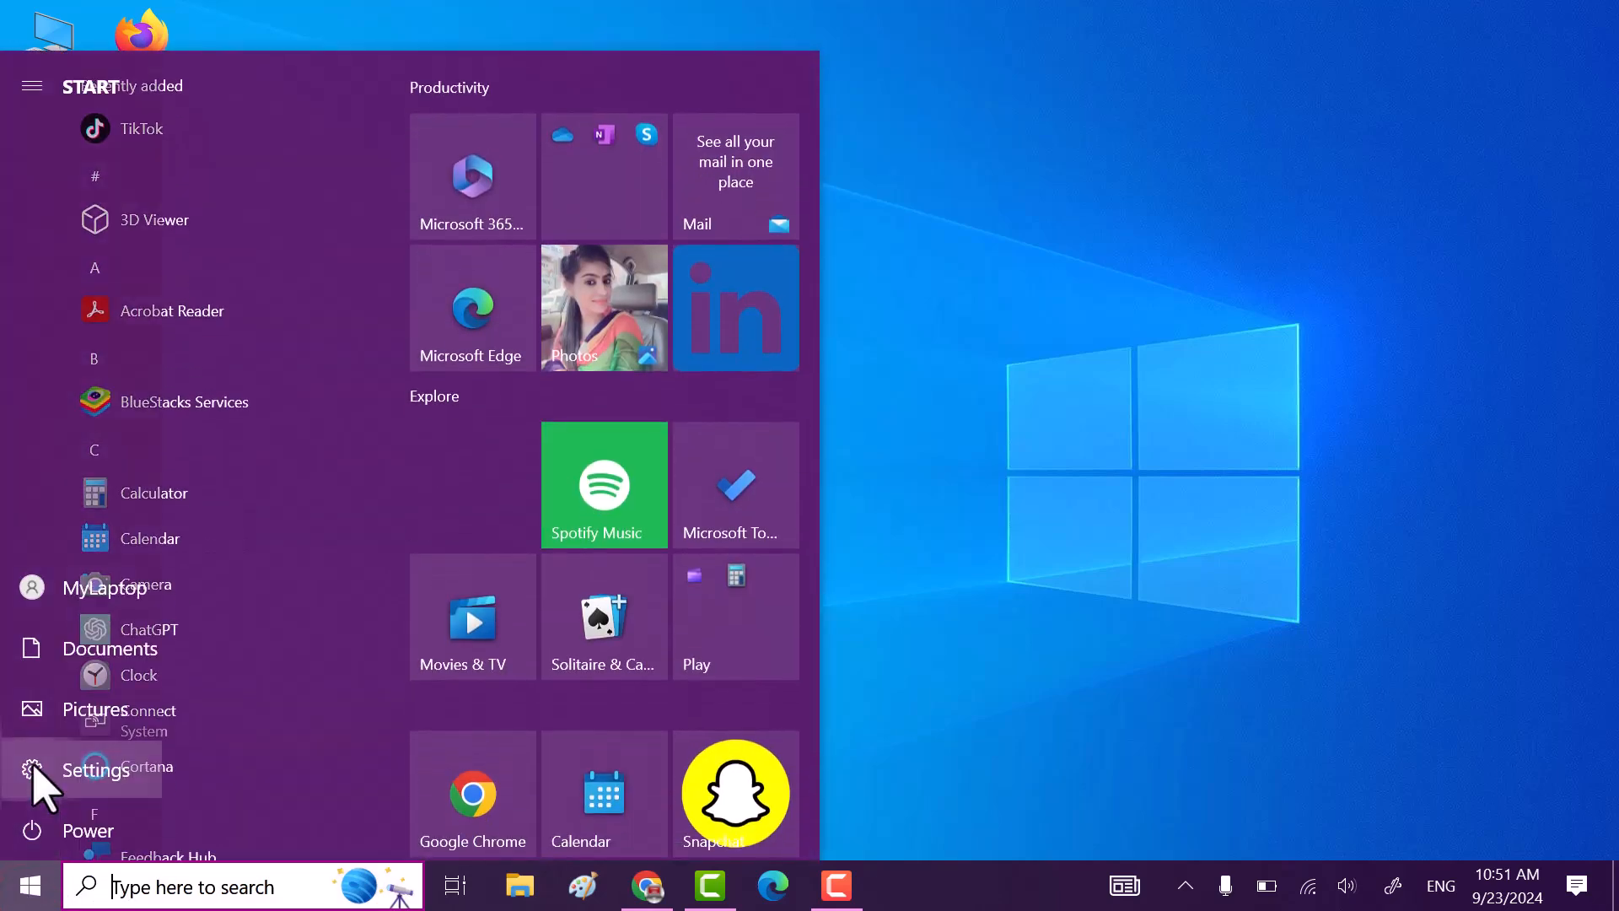
pyautogui.click(30, 86)
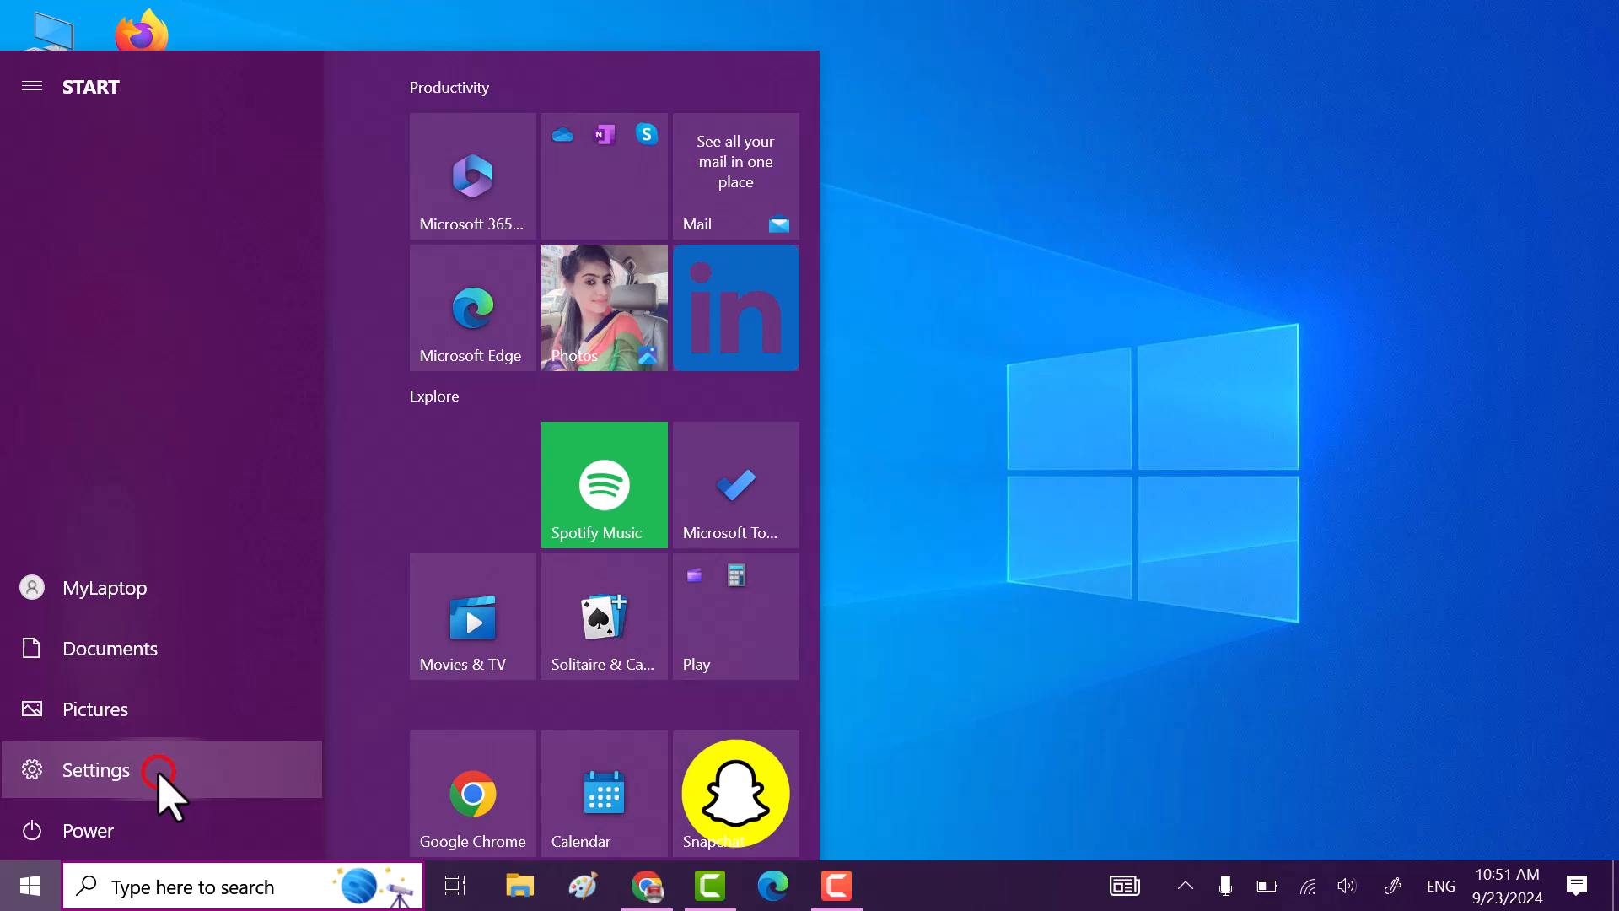
# Go to Accounts > Sign-in options and scroll down to the Password option
pyautogui.click(98, 769)
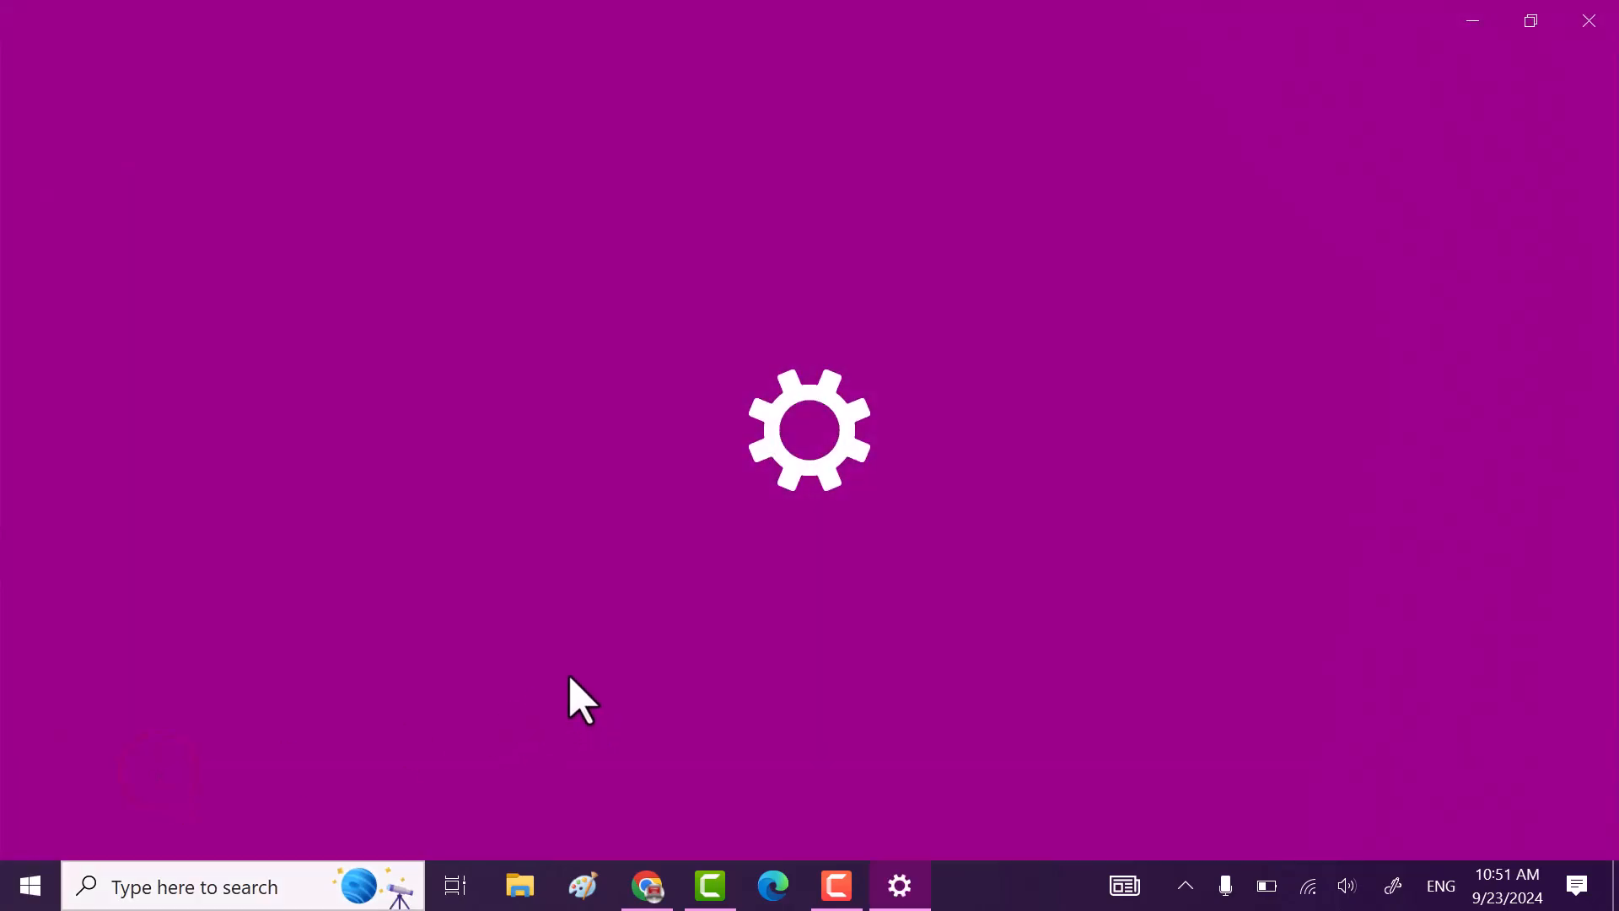
pyautogui.click(897, 885)
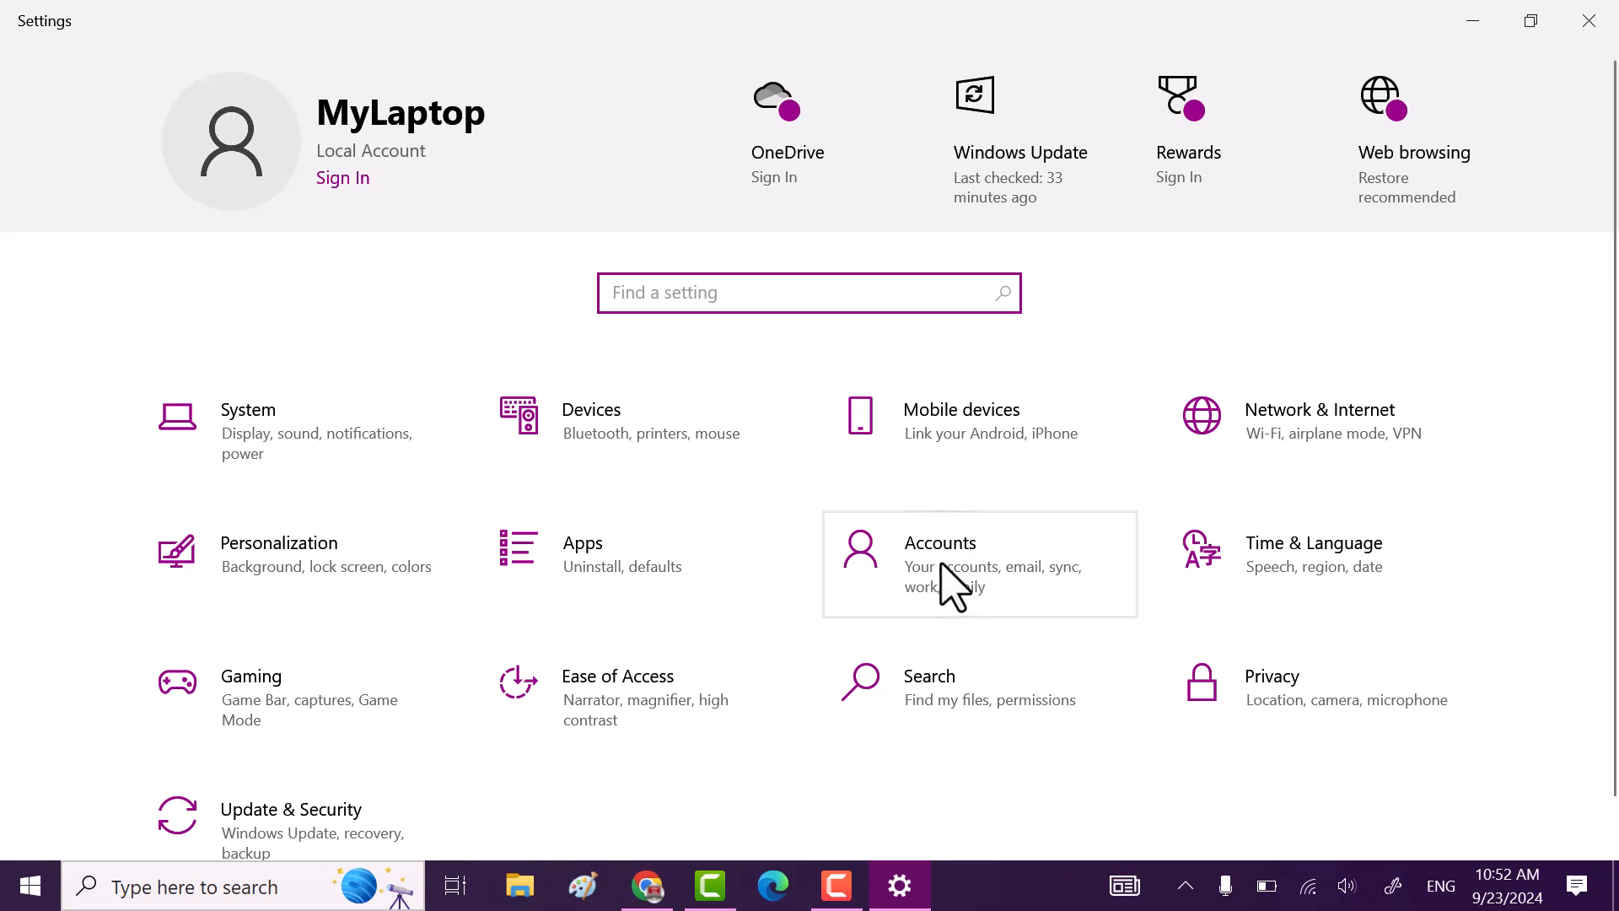
pyautogui.click(978, 563)
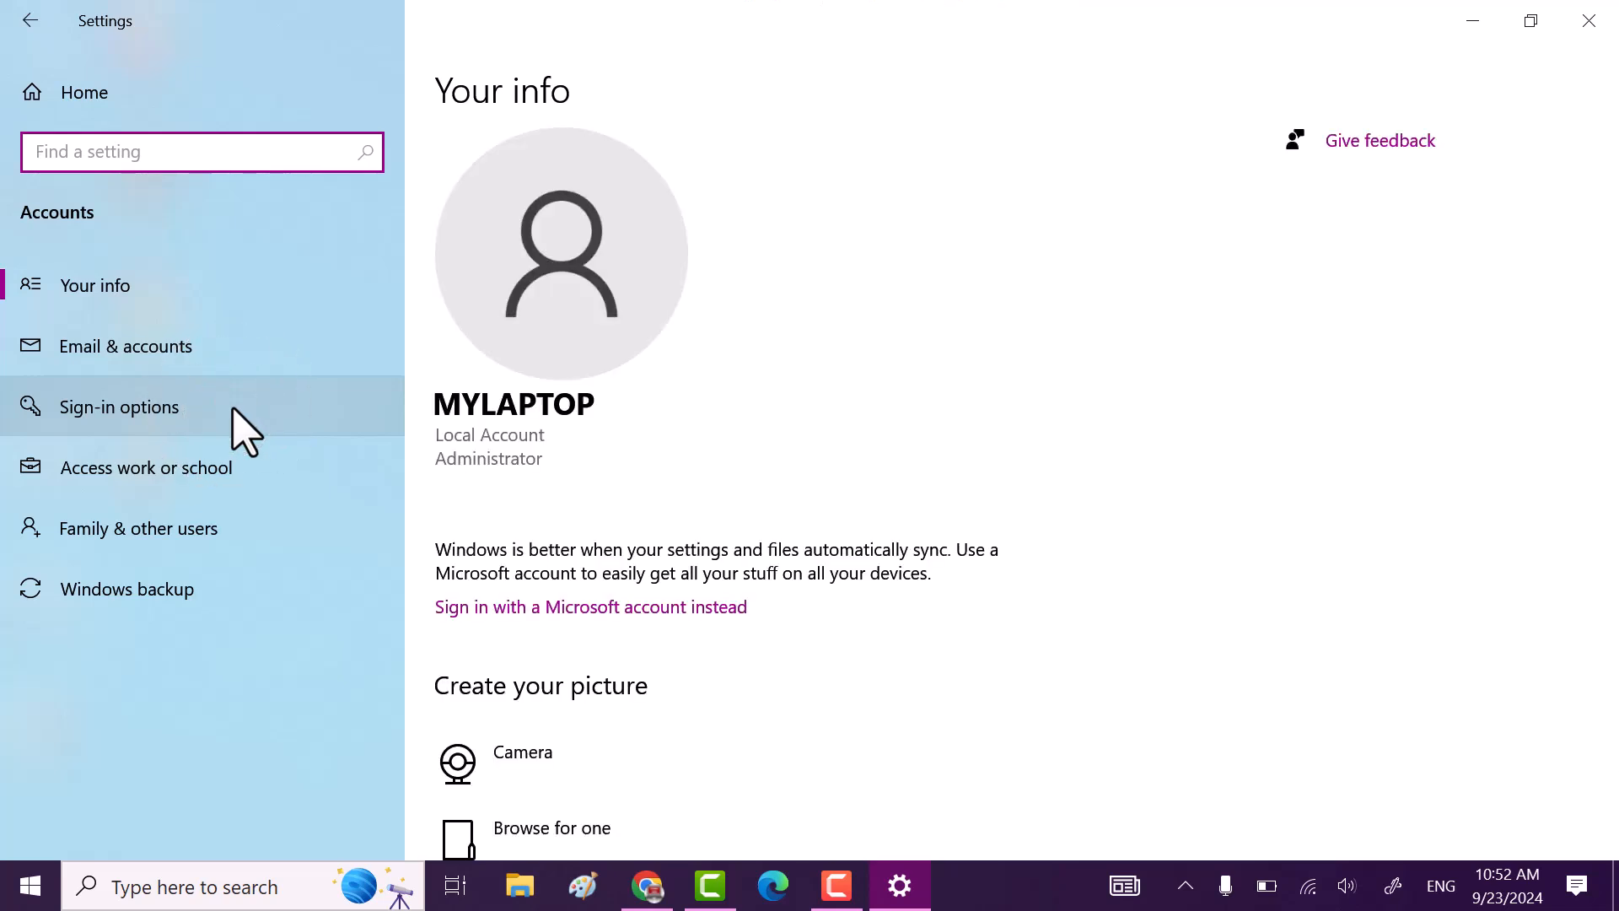
pyautogui.click(118, 407)
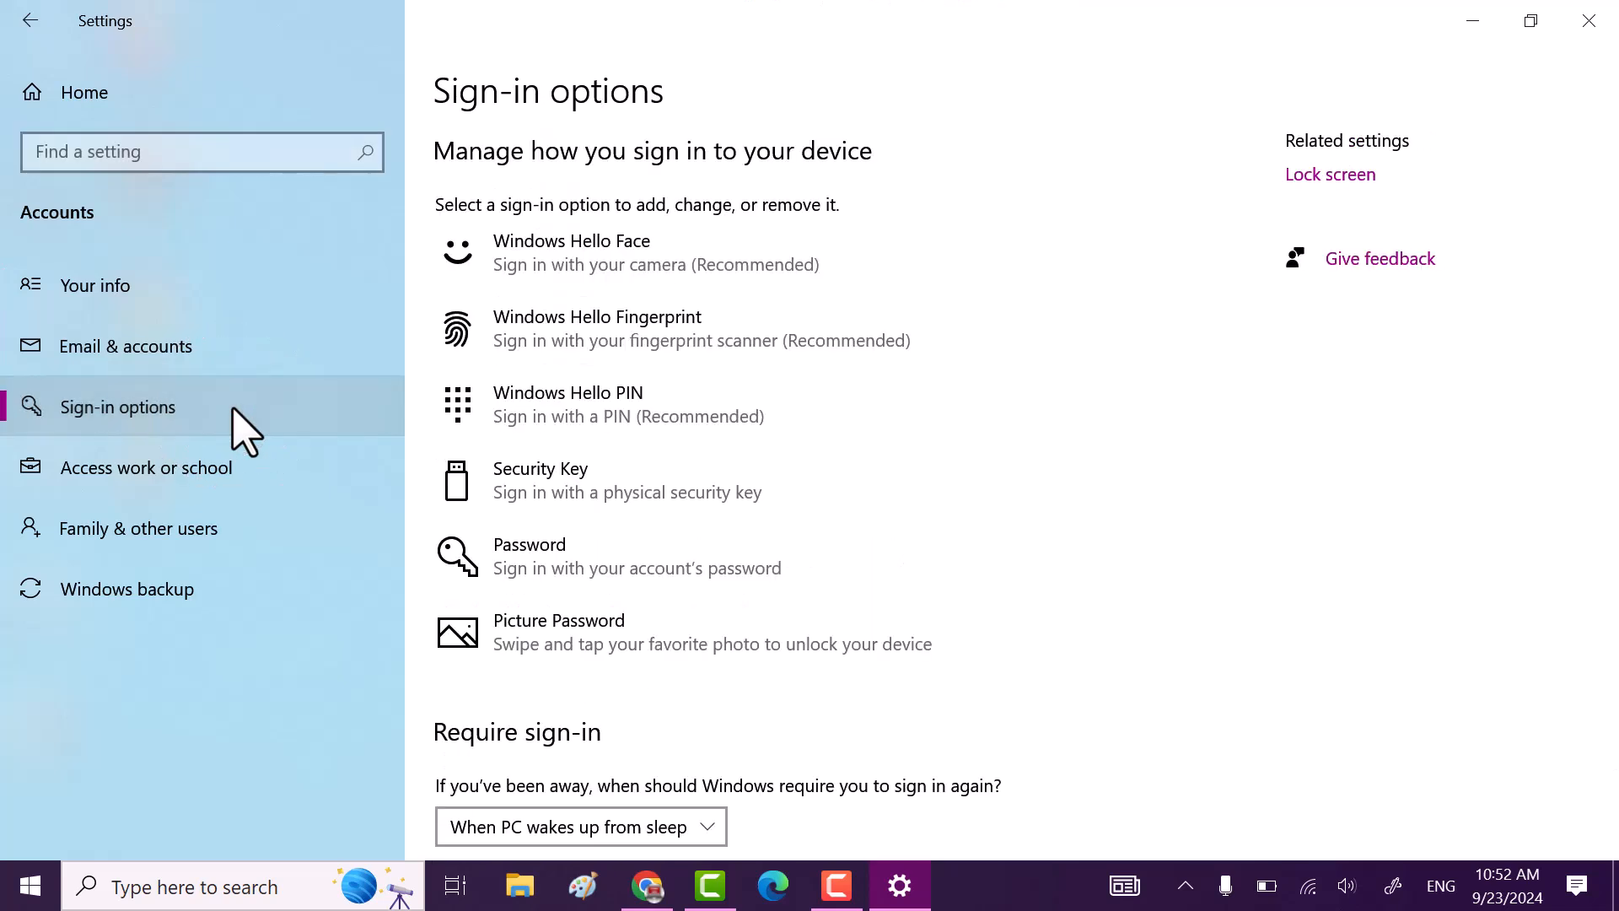
pyautogui.scroll(-3)
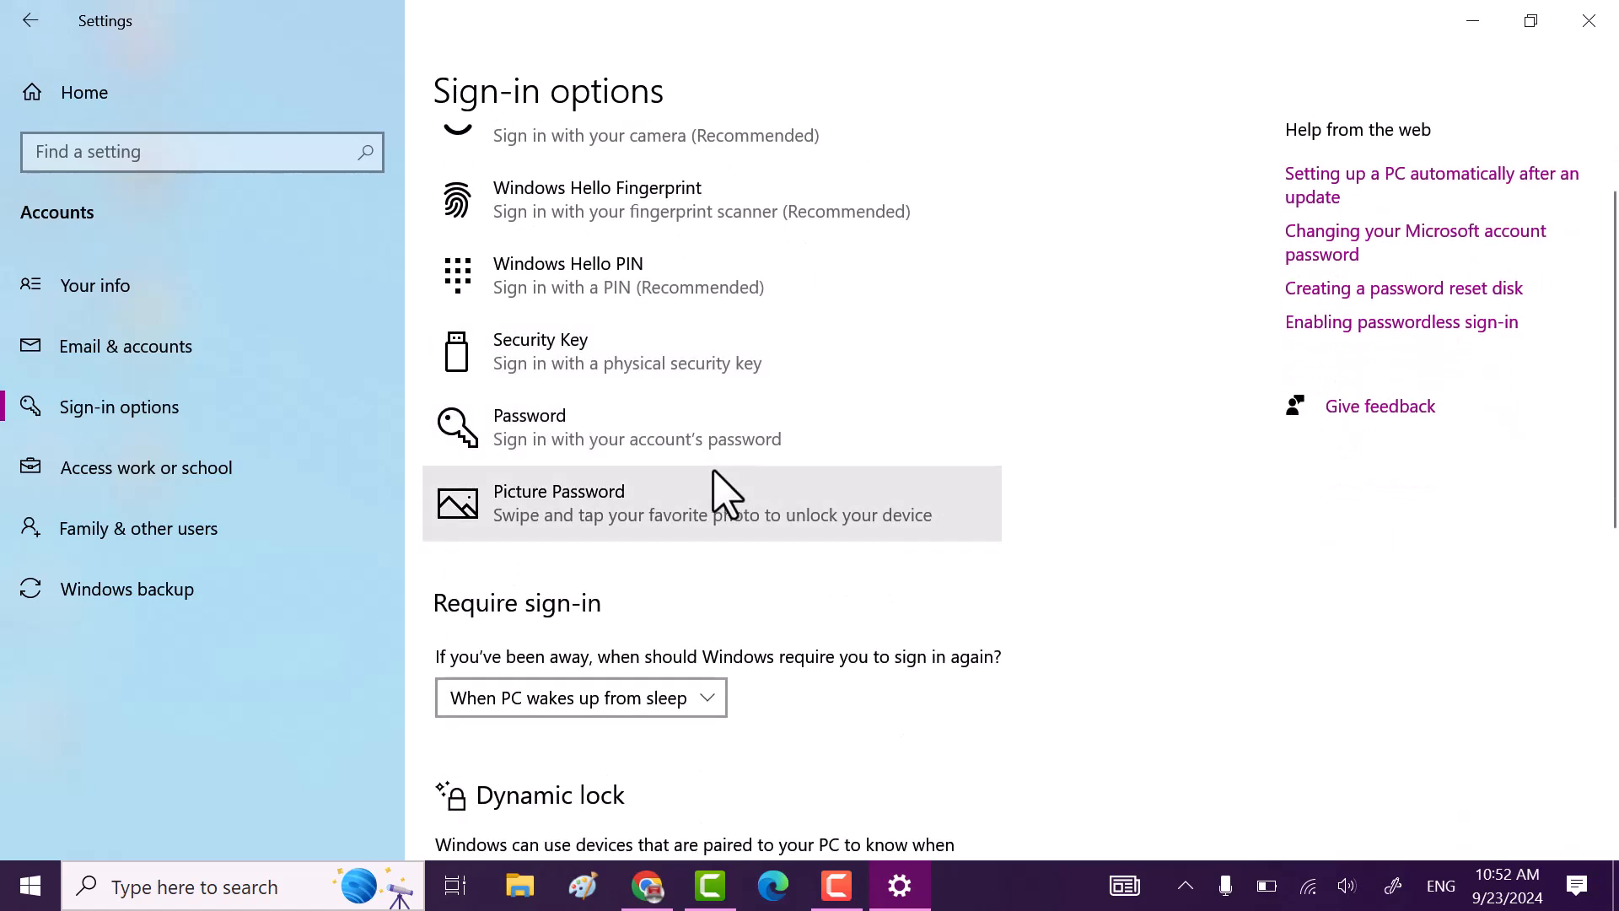
pyautogui.moveTo(661, 454)
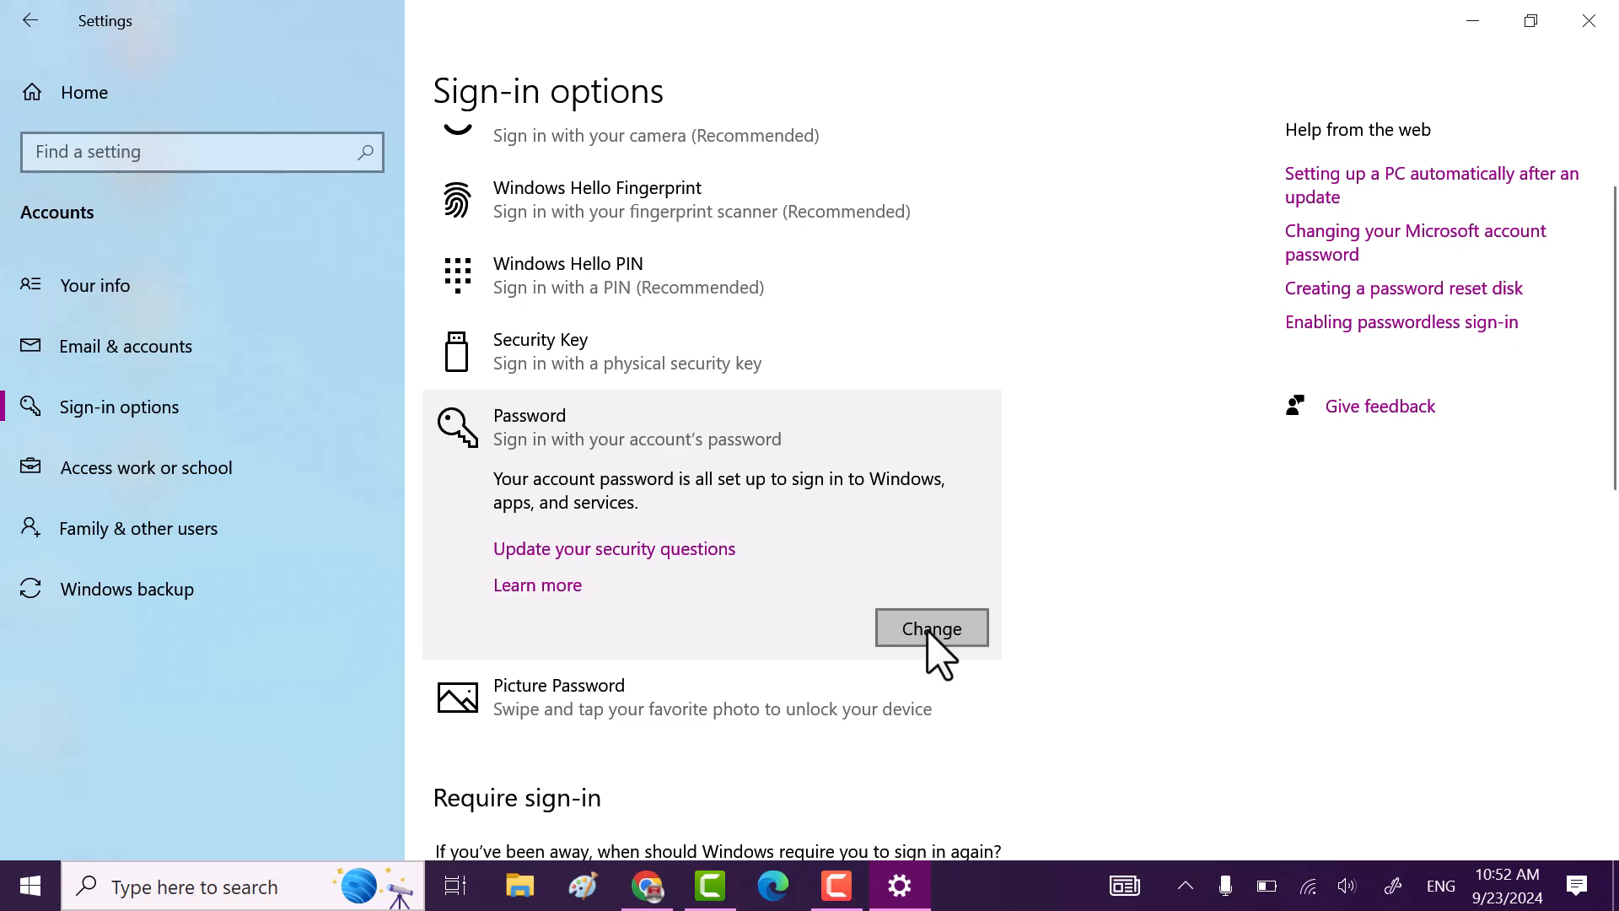
pyautogui.click(931, 629)
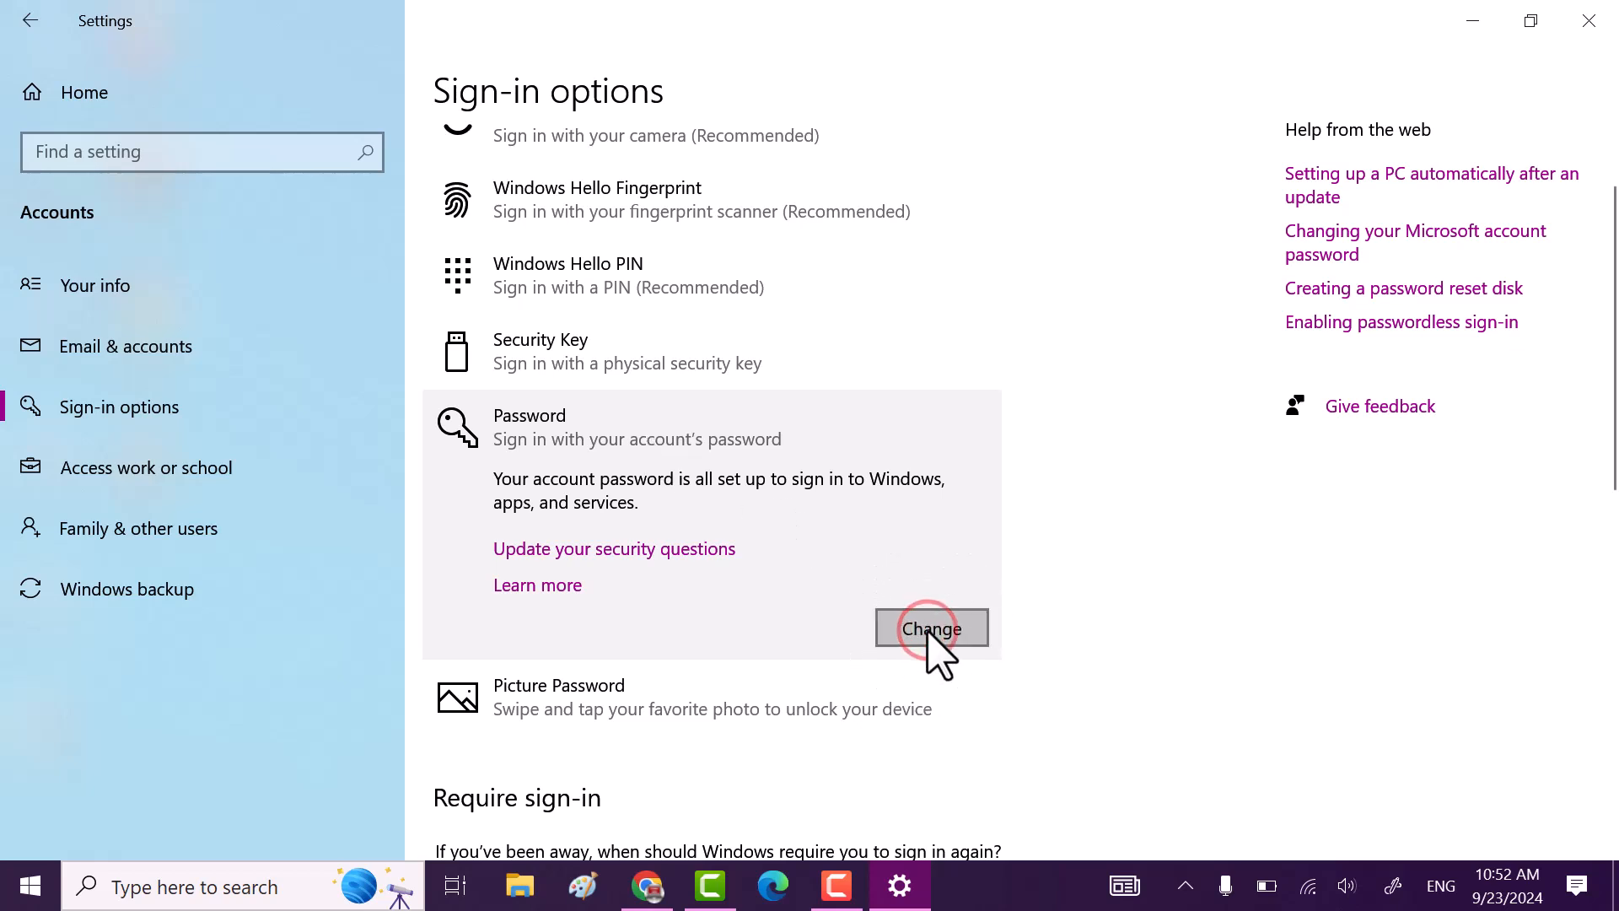
pyautogui.click(931, 629)
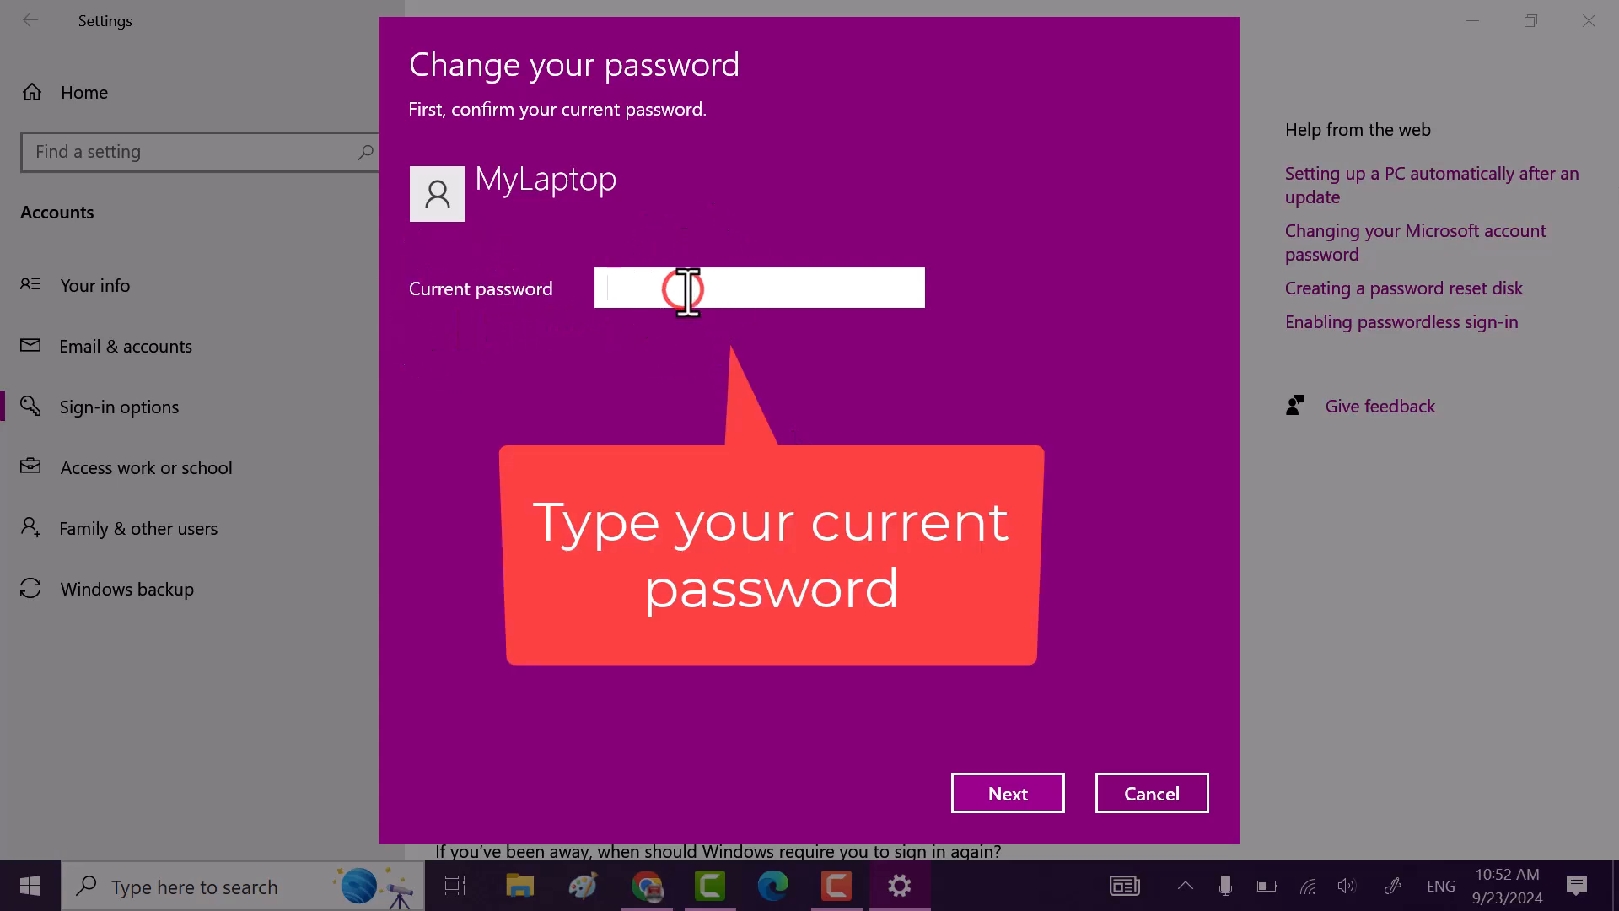
pyautogui.write('password')
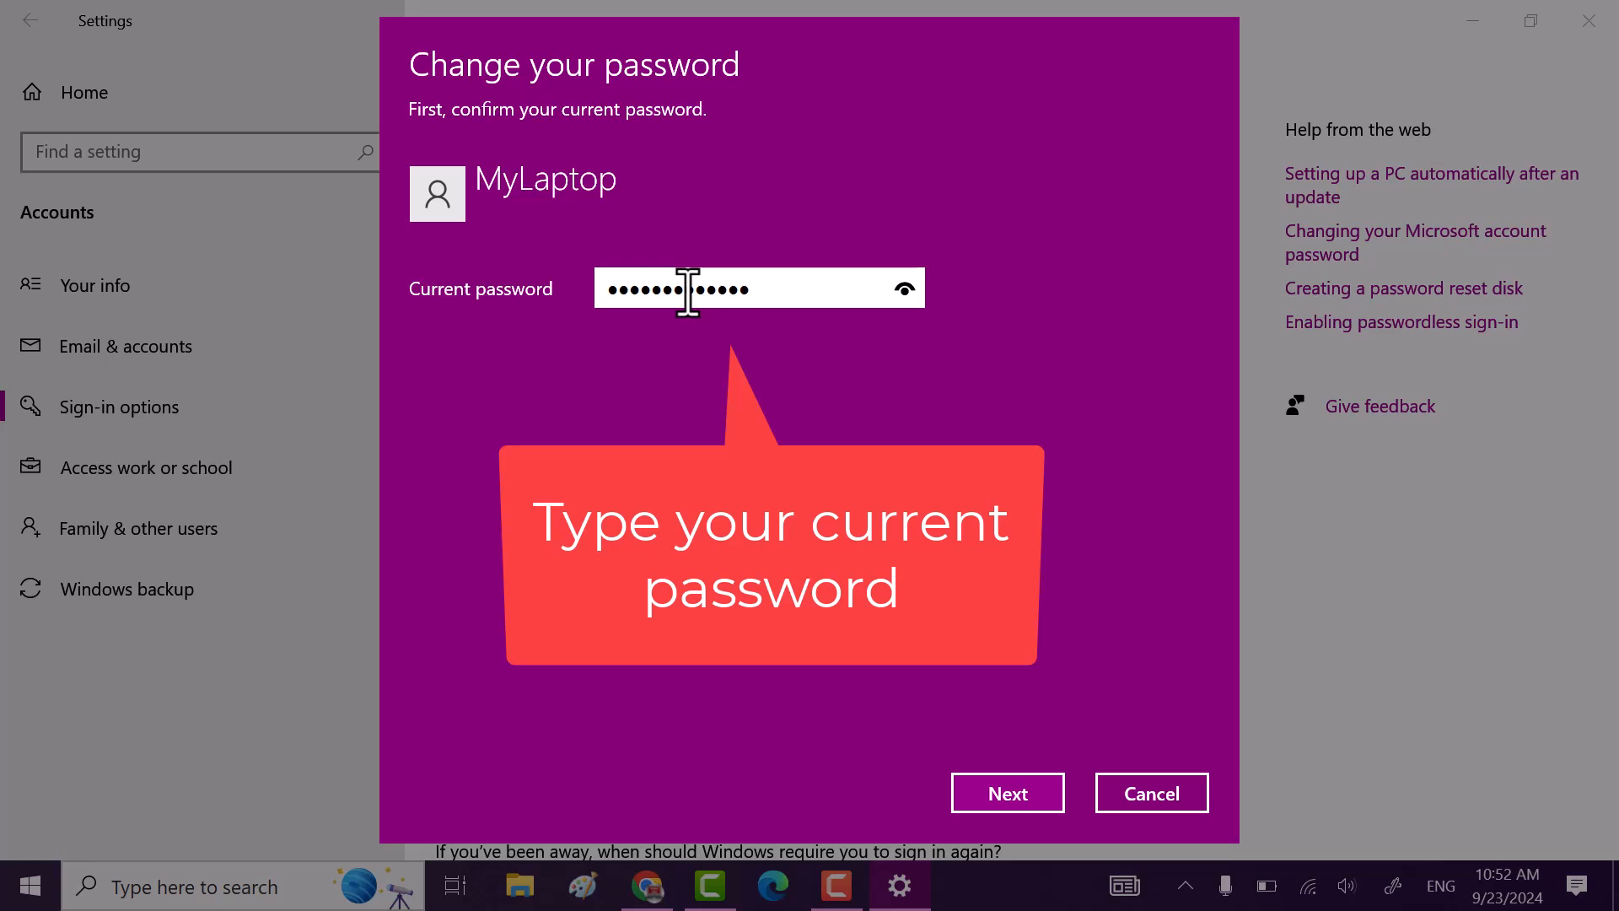
pyautogui.click(1007, 792)
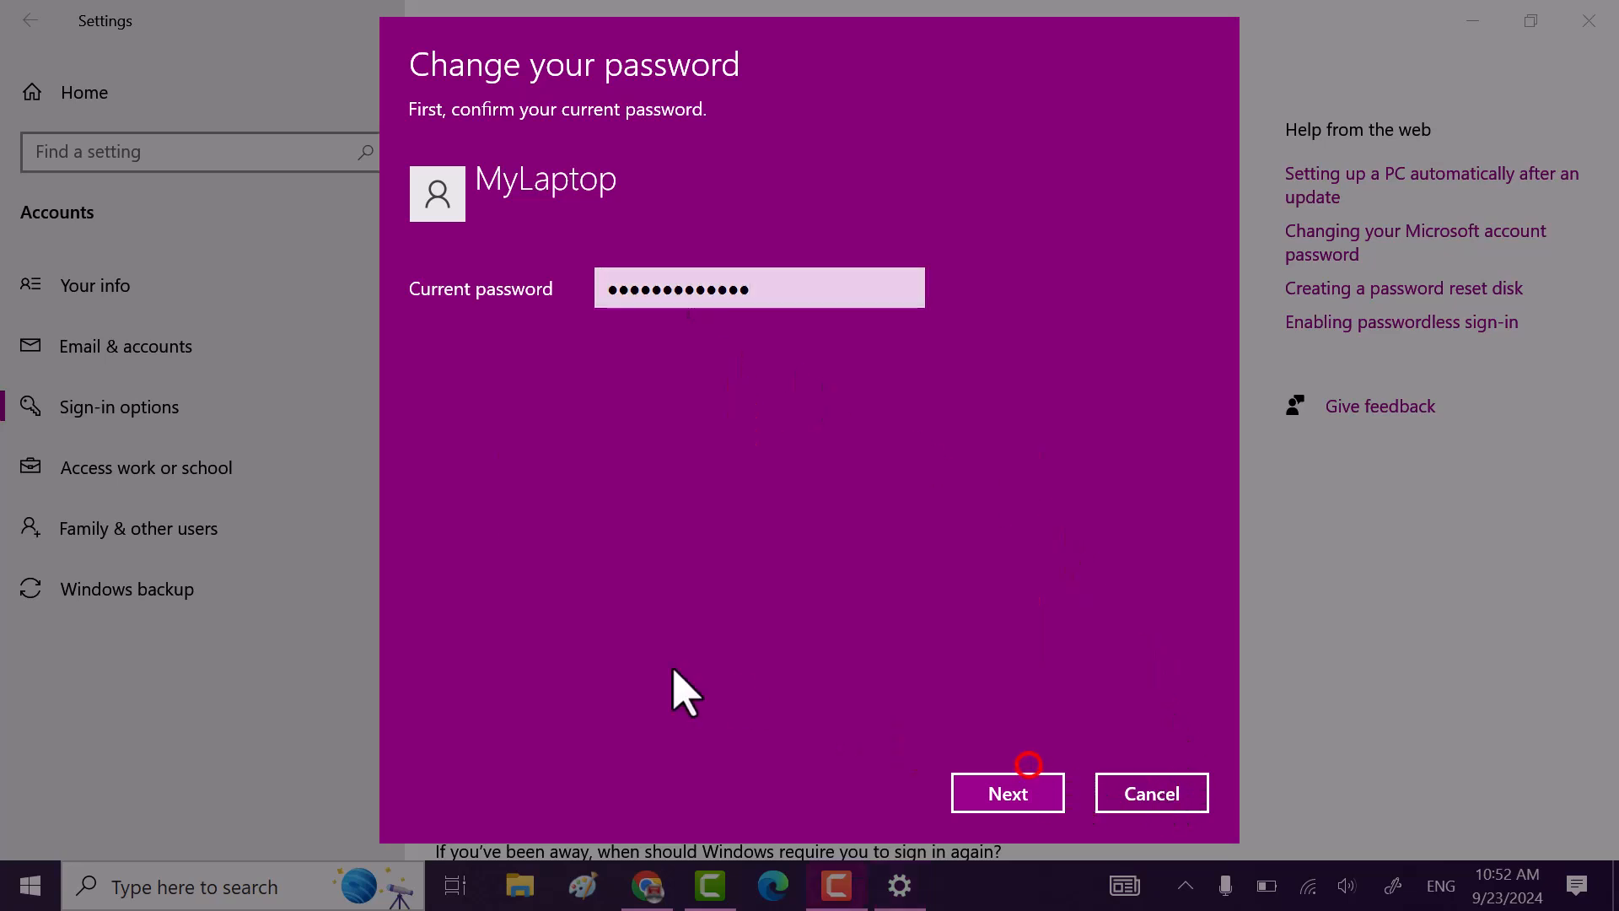
pyautogui.click(1007, 792)
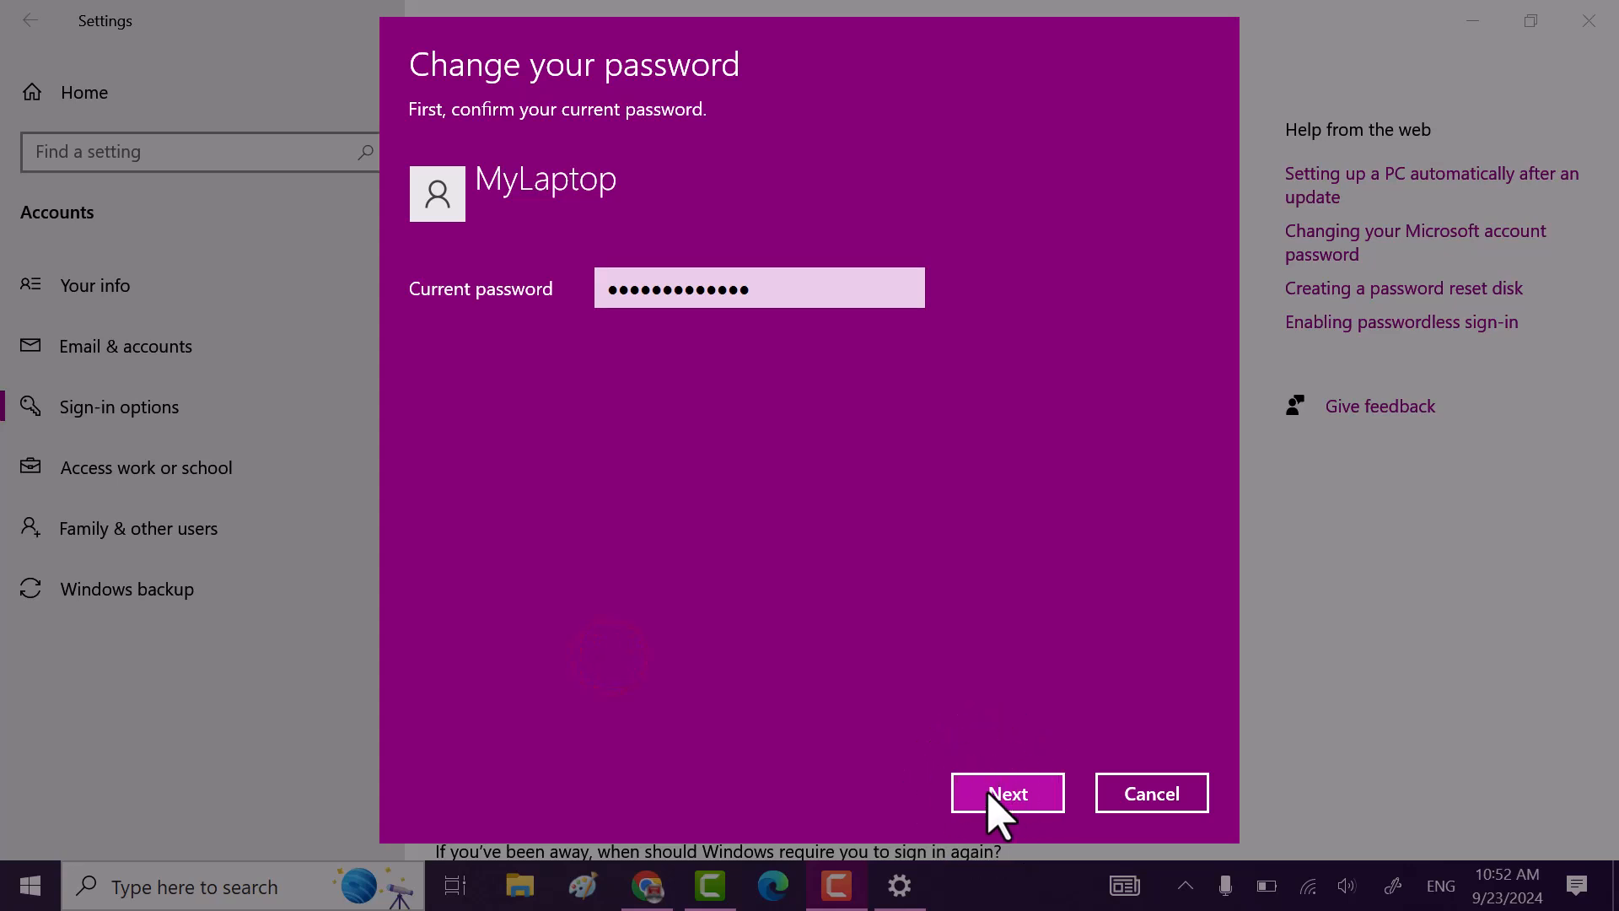
# Enter and confirm the new password with hint 'newpass', then finish to return to Sign-in options
pyautogui.click(1007, 792)
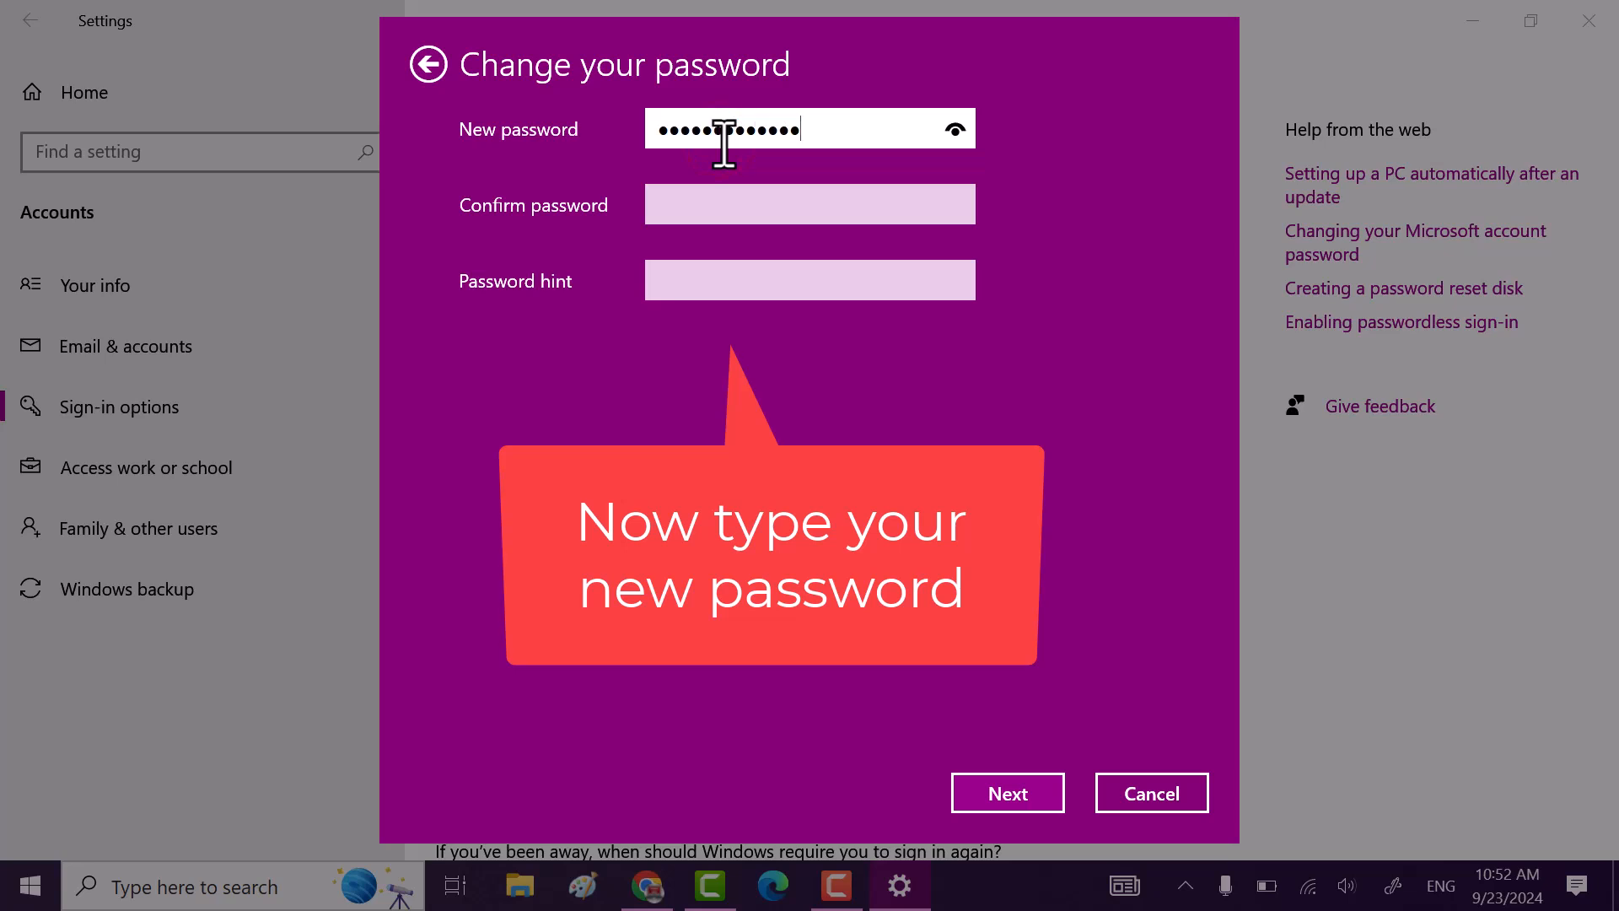
pyautogui.click(809, 204)
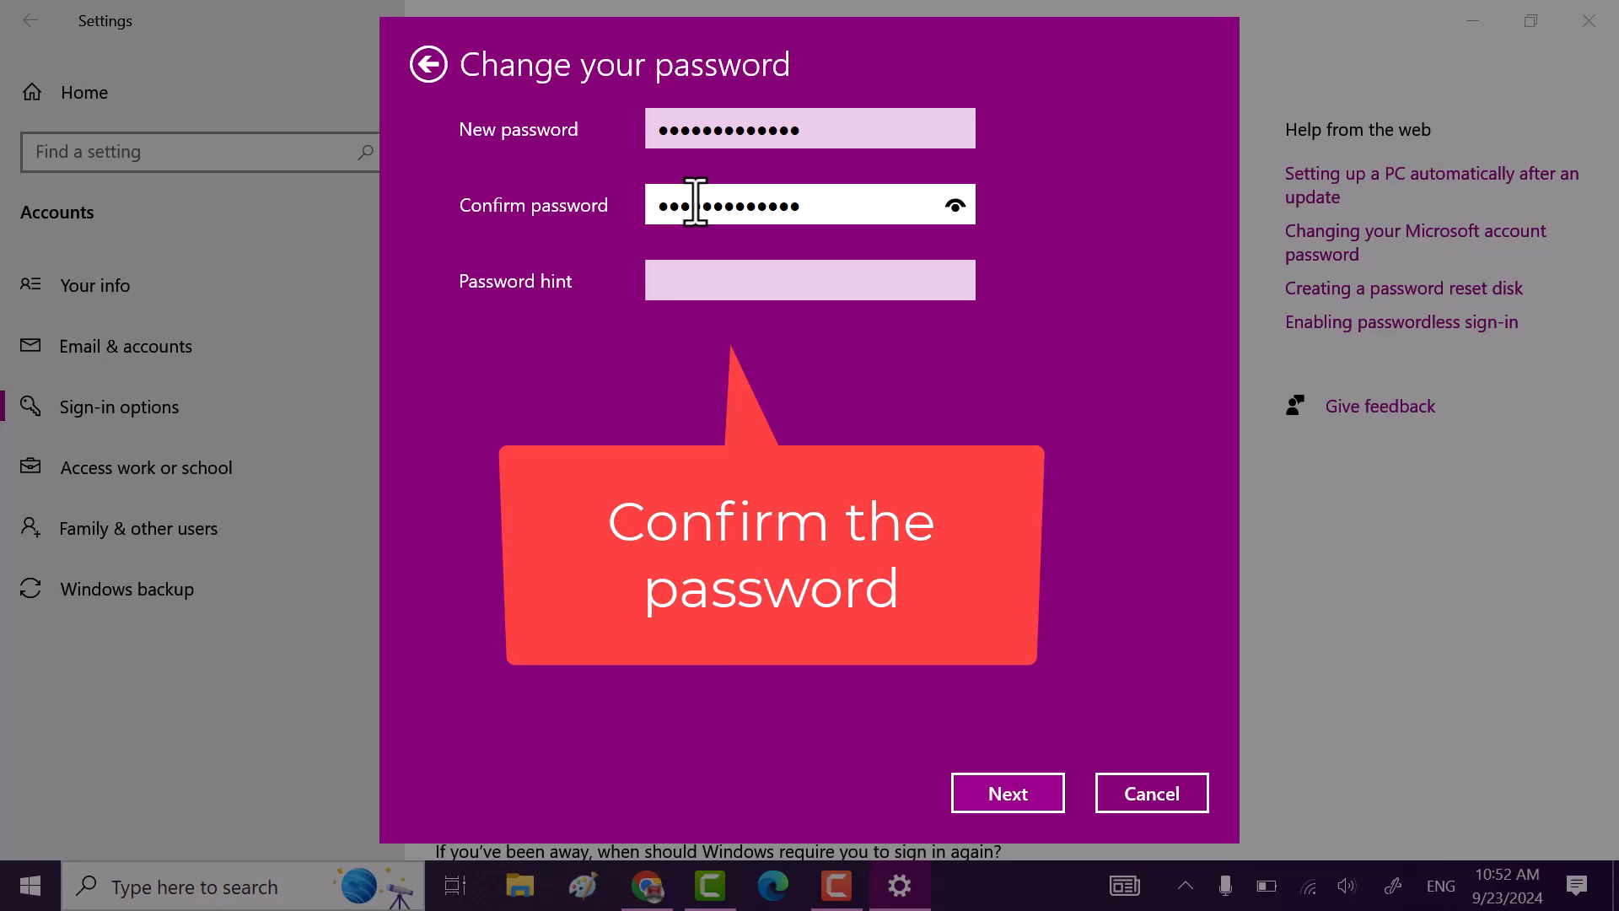
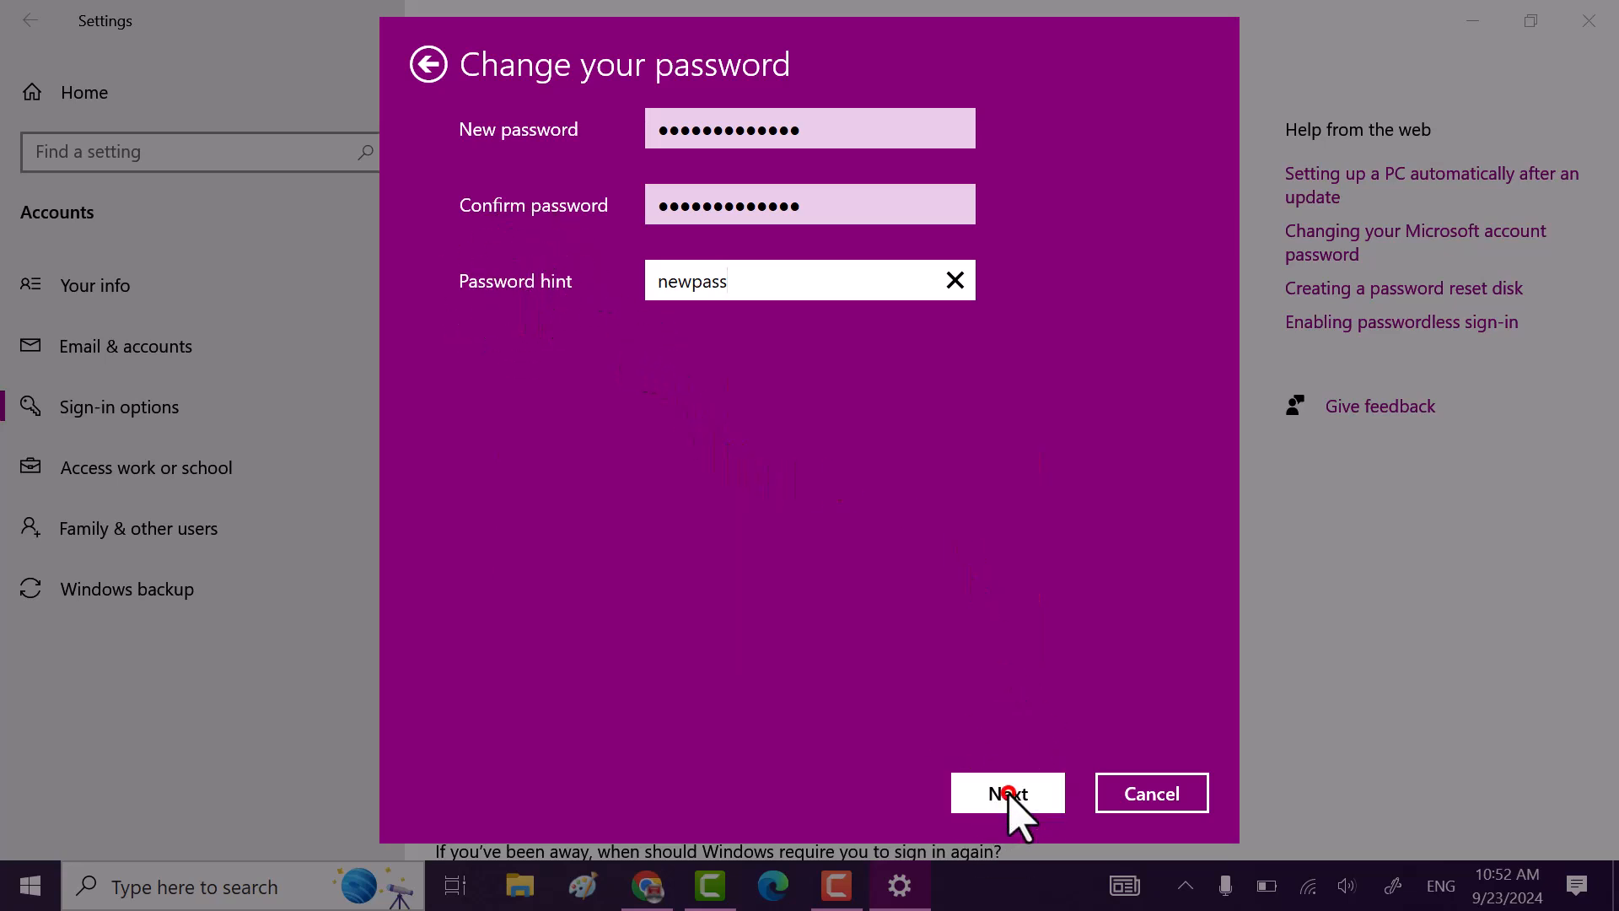
pyautogui.click(1005, 793)
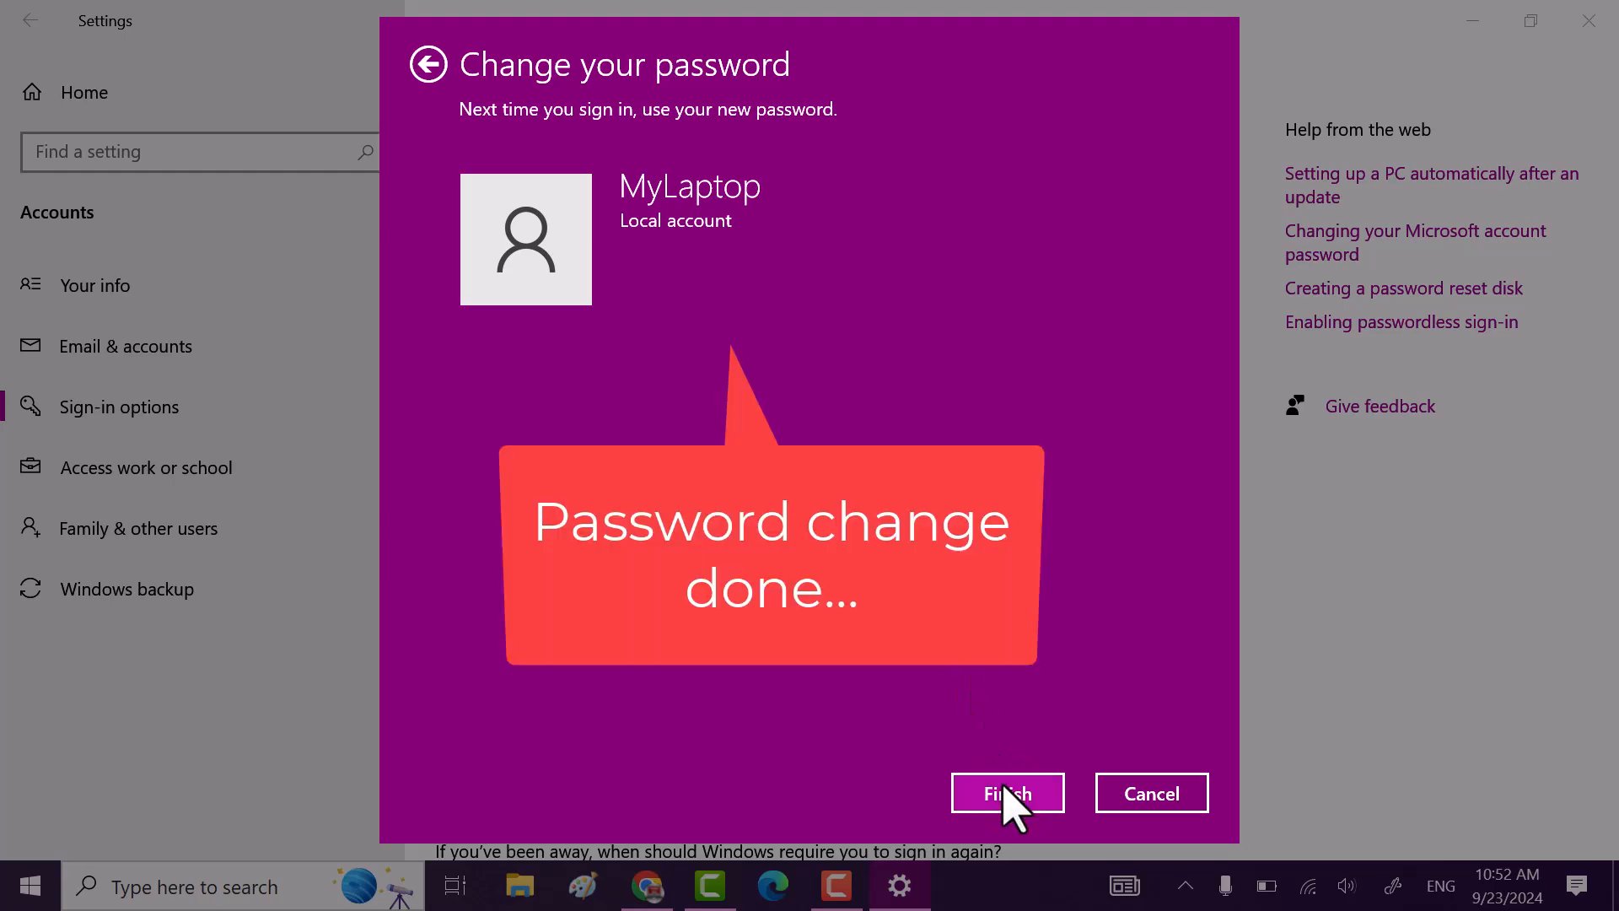
pyautogui.click(1005, 792)
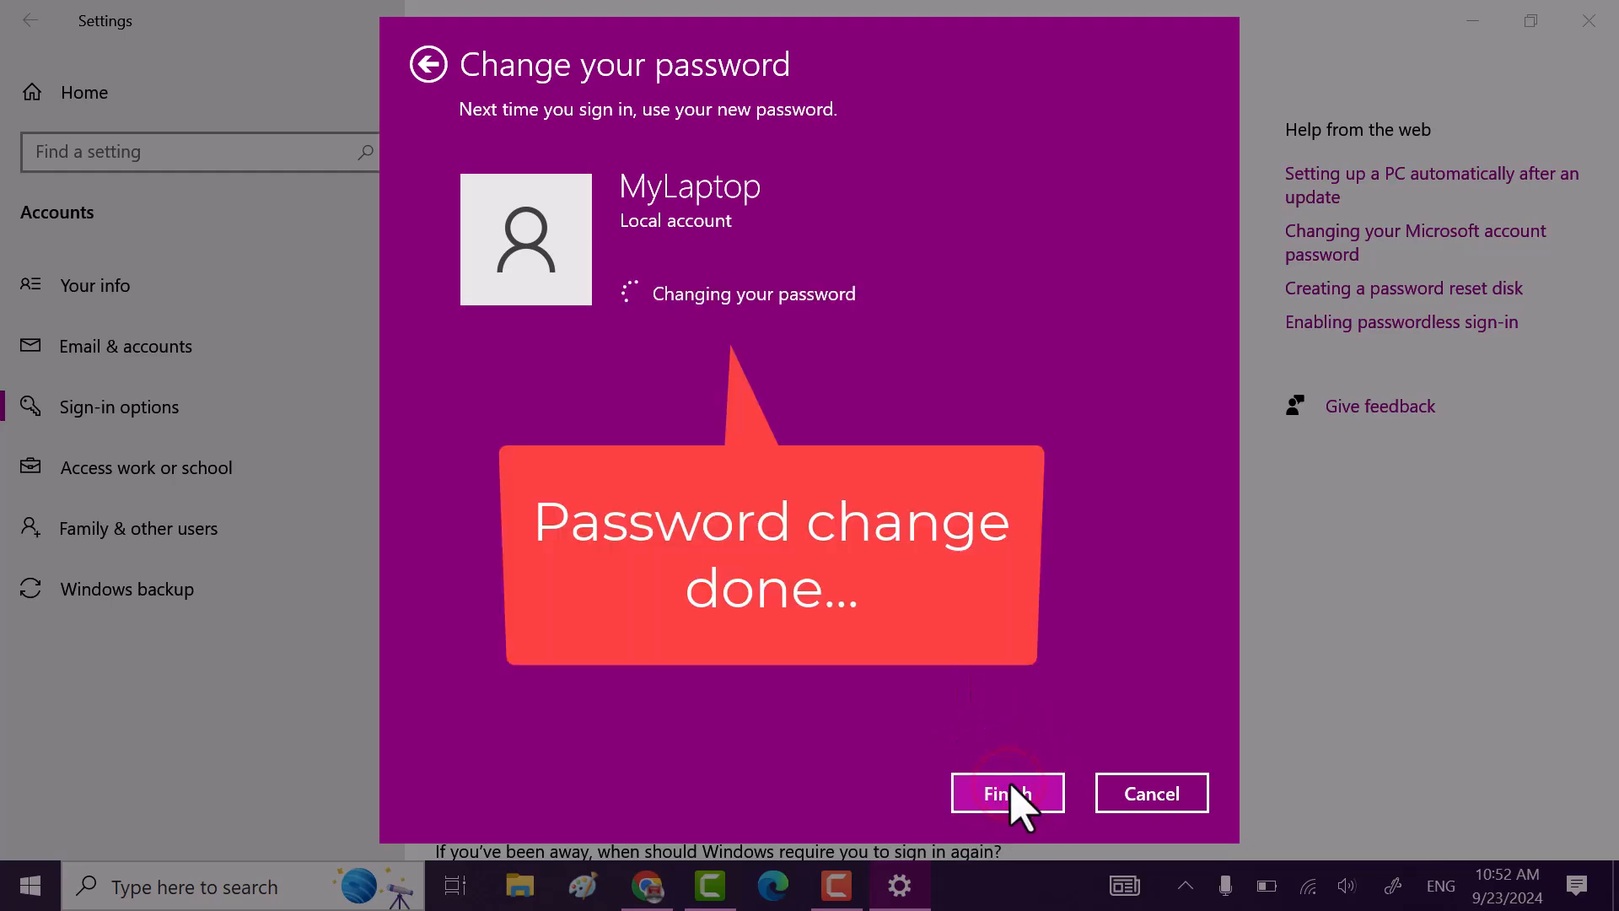
pyautogui.click(1006, 793)
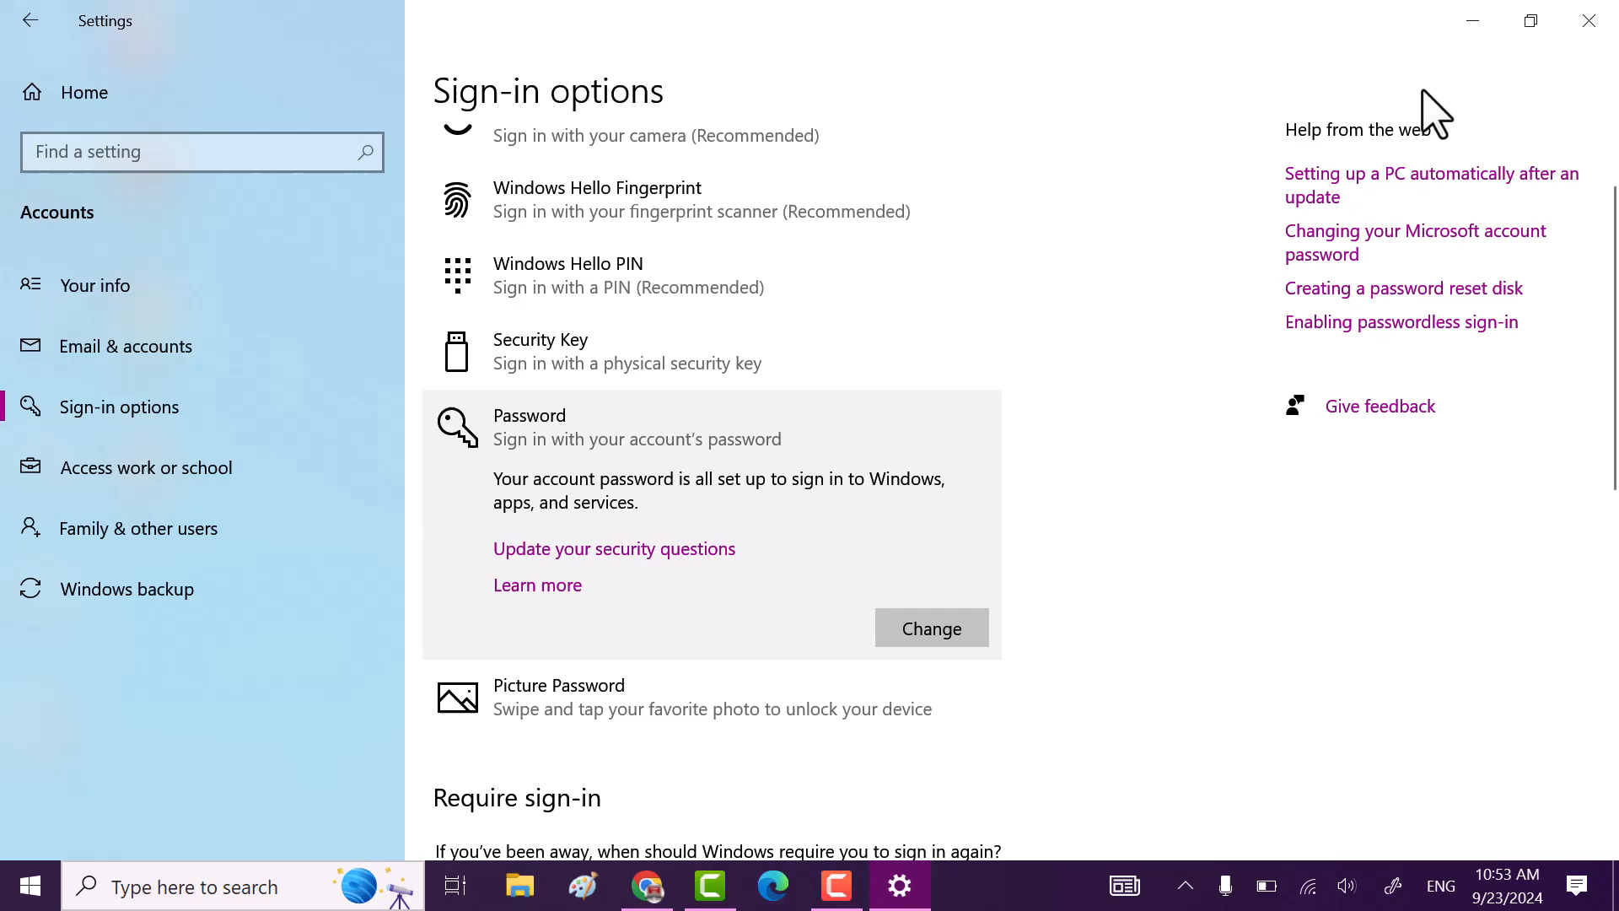